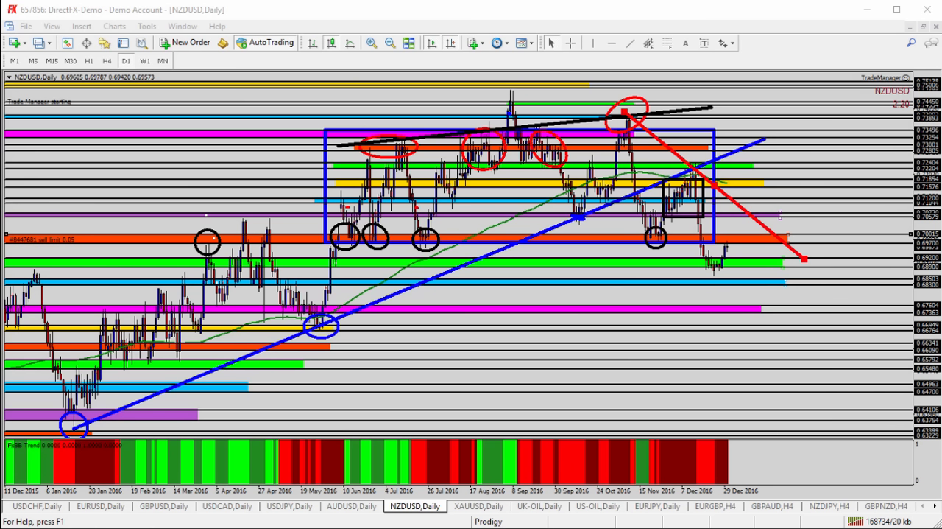
pyautogui.moveTo(739, 266)
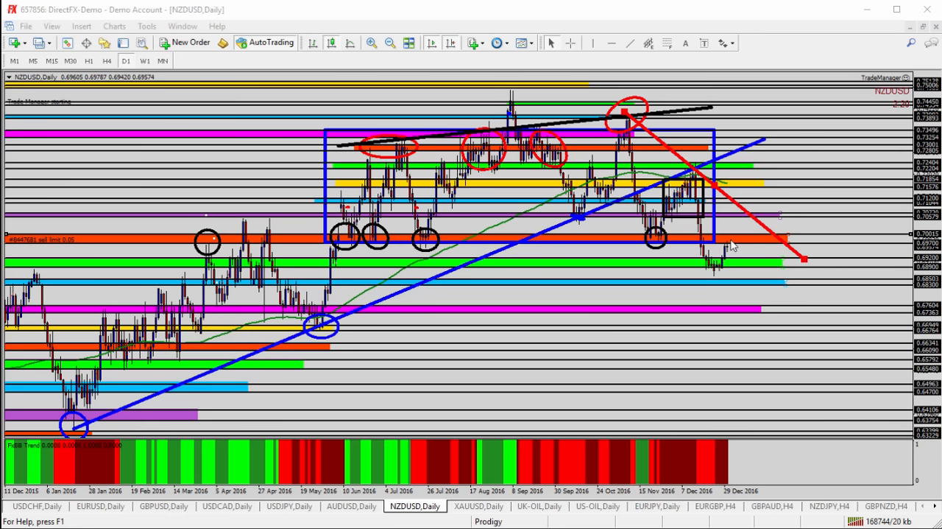
# Choose the Arrow Down mark from the toolbar's Arrows list
pyautogui.click(723, 42)
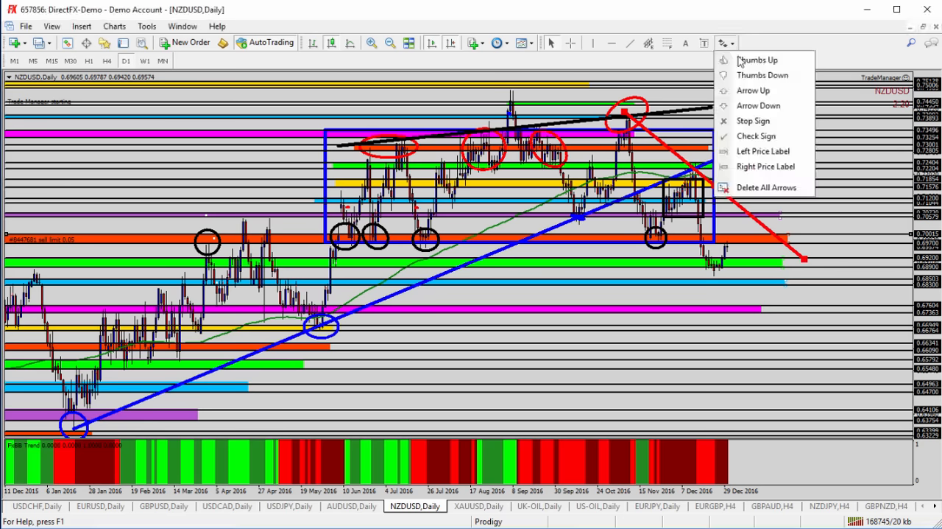
pyautogui.click(737, 237)
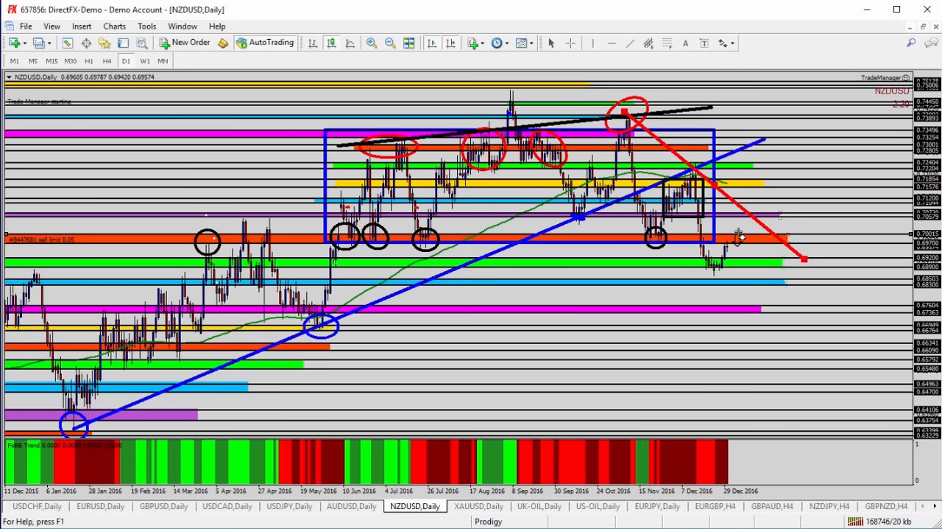
pyautogui.moveTo(742, 278)
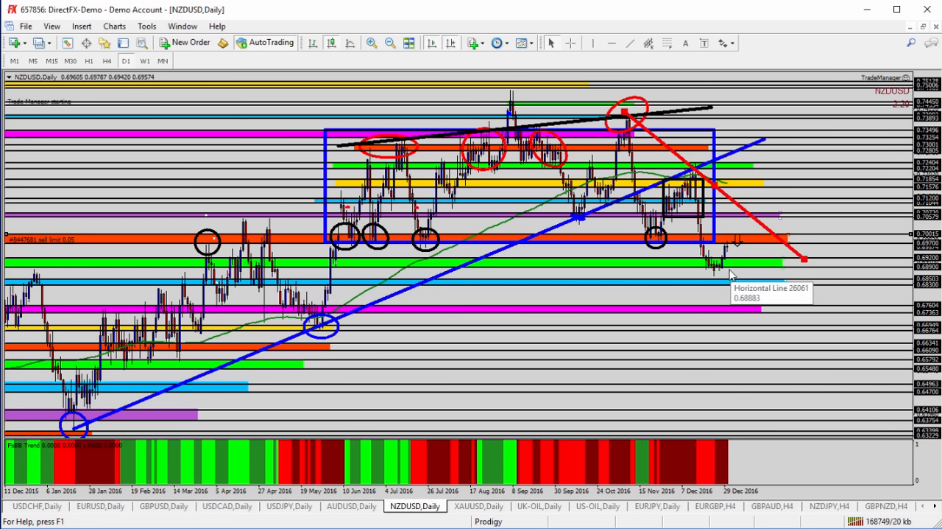
pyautogui.moveTo(749, 259)
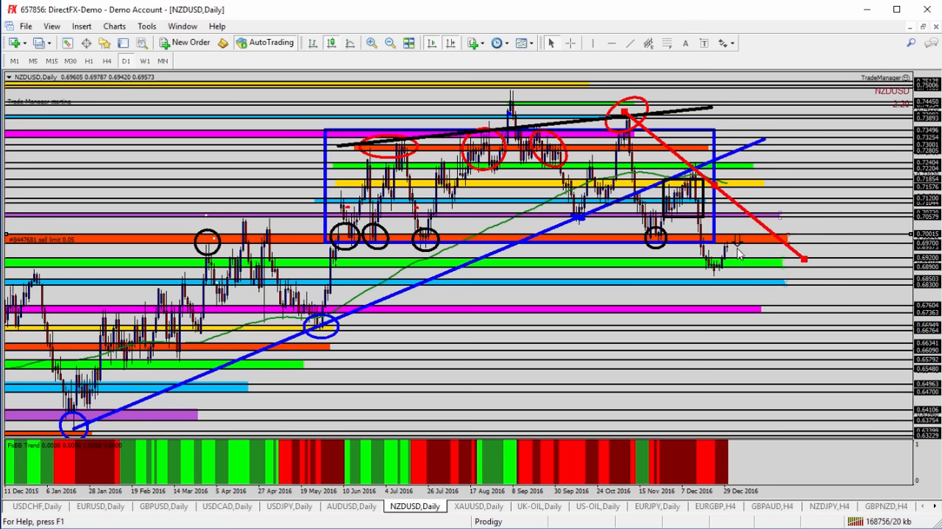
pyautogui.moveTo(727, 182)
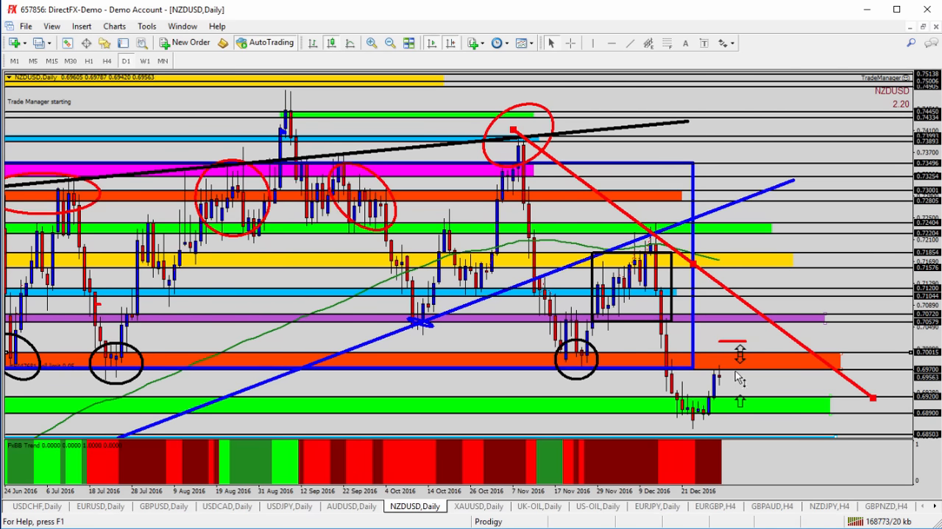
pyautogui.moveTo(732, 372)
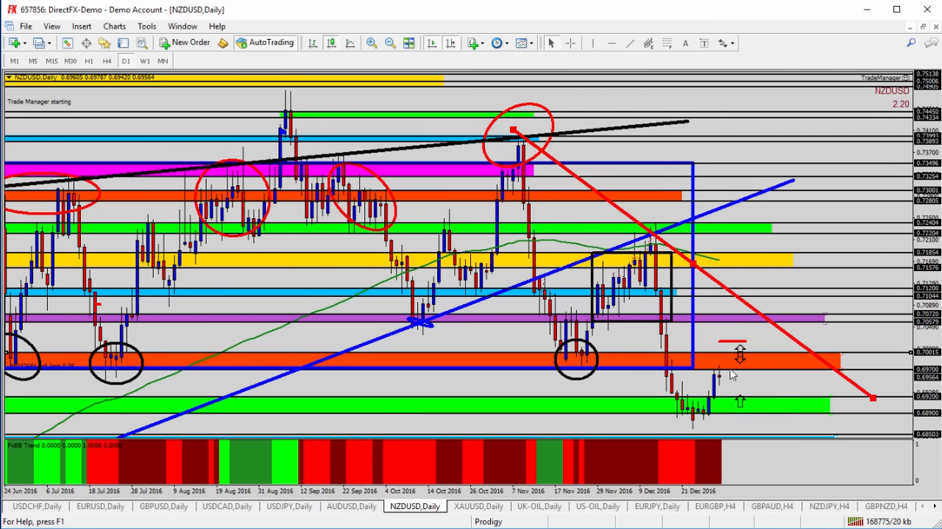
pyautogui.moveTo(731, 372)
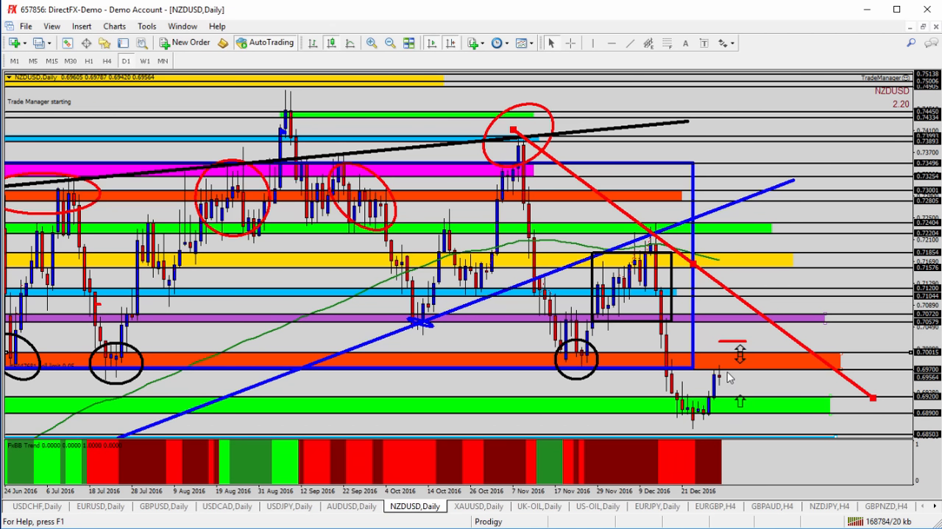
pyautogui.moveTo(734, 374)
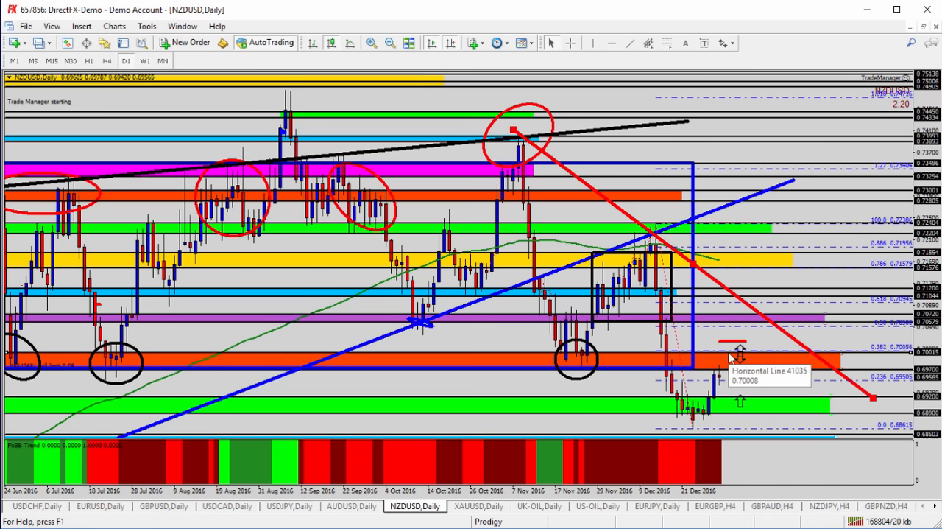
pyautogui.moveTo(682, 344)
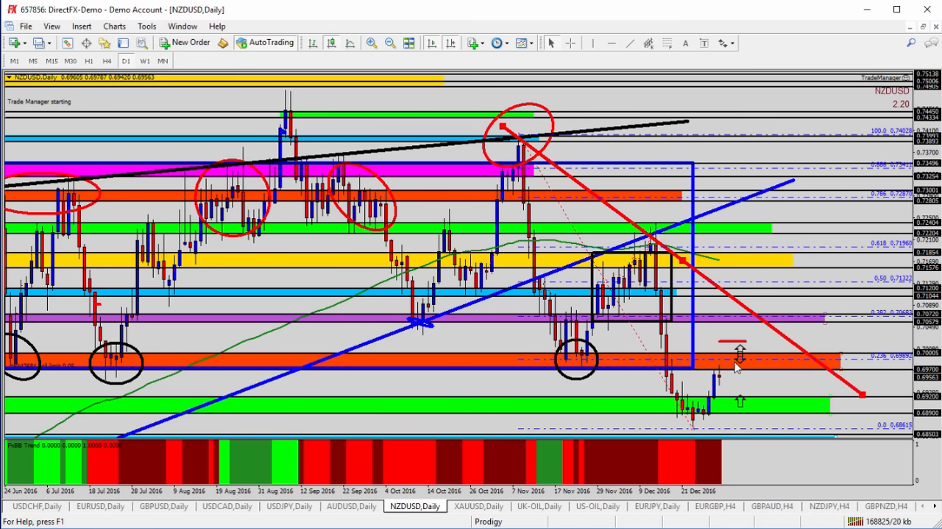
pyautogui.moveTo(736, 367)
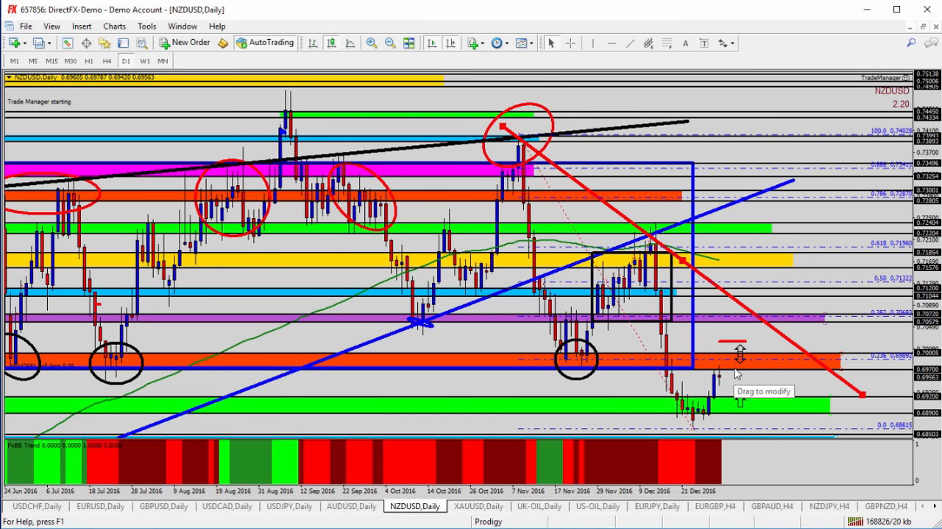
pyautogui.moveTo(732, 366)
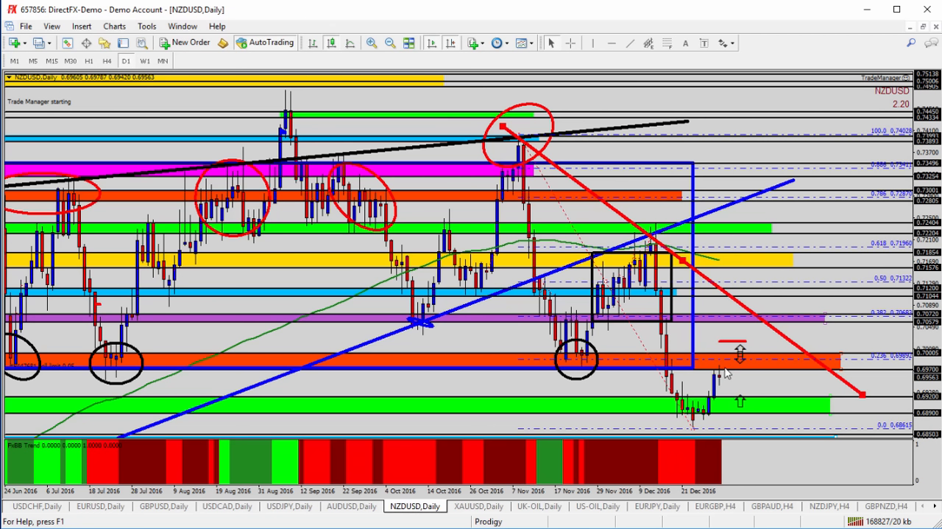
pyautogui.moveTo(737, 379)
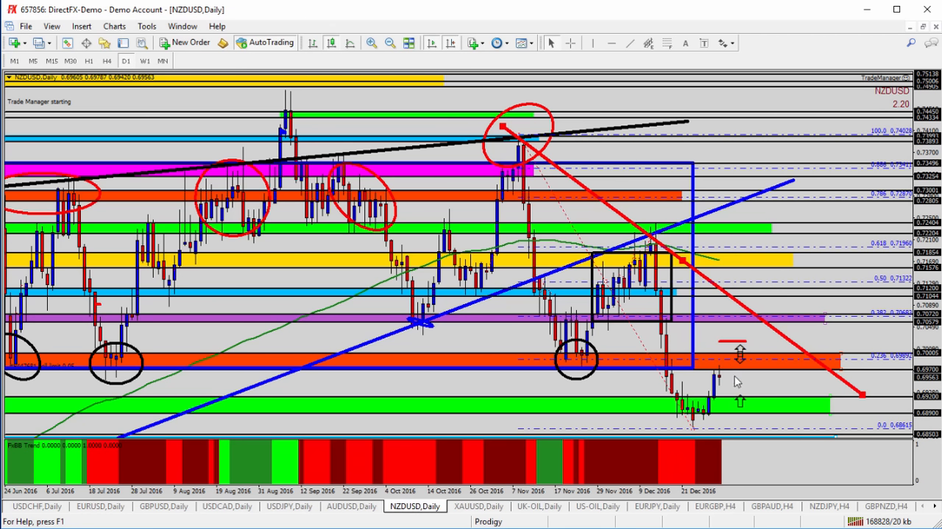
pyautogui.moveTo(730, 382)
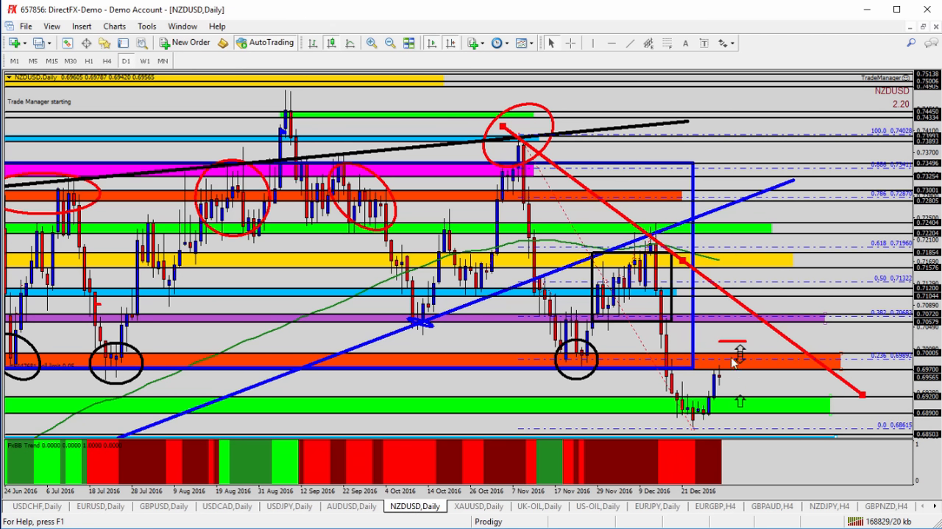
pyautogui.moveTo(738, 402)
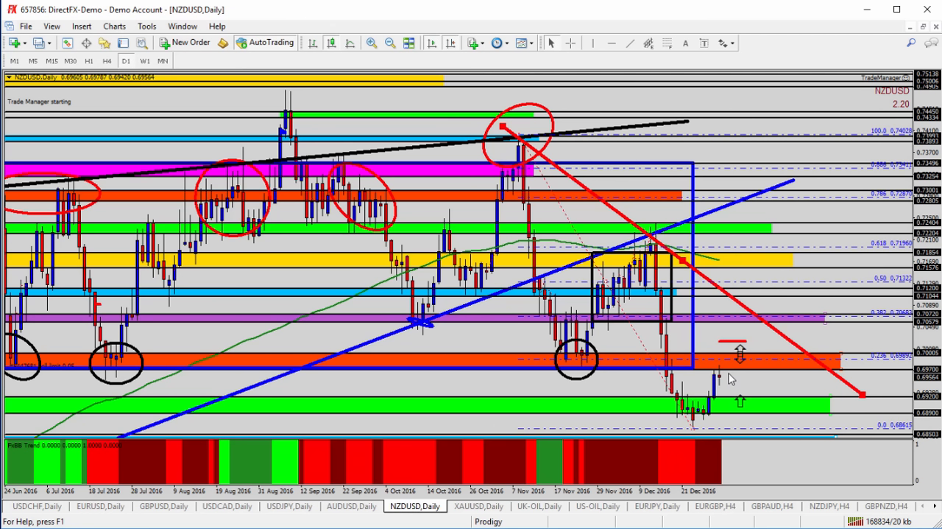
pyautogui.moveTo(725, 369)
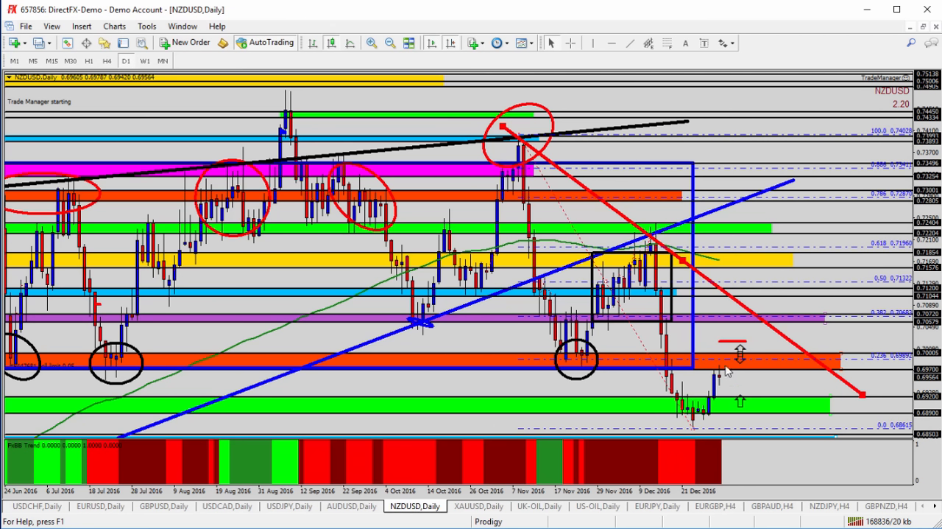